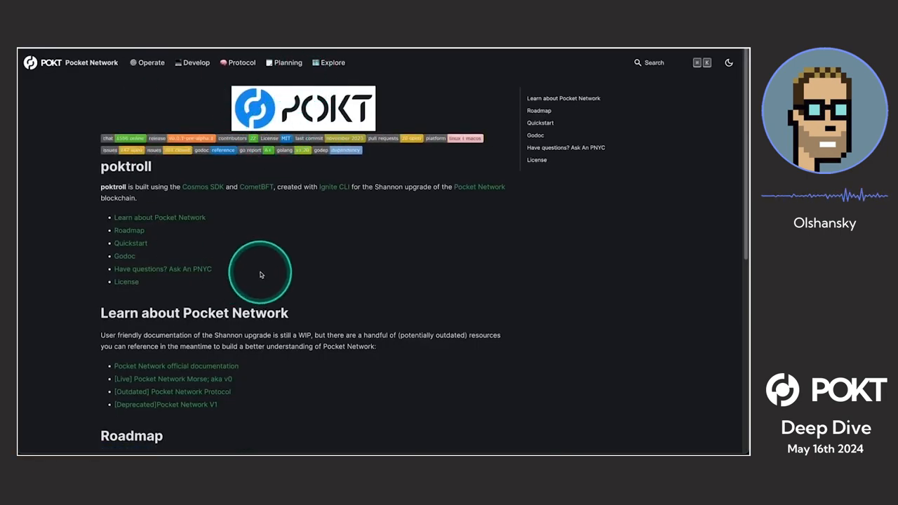
# - Browse the Actors, Claim & Proof Lifecycle and Actors overview pages, then land on the LocalNet Quickstart guide
pyautogui.click(261, 272)
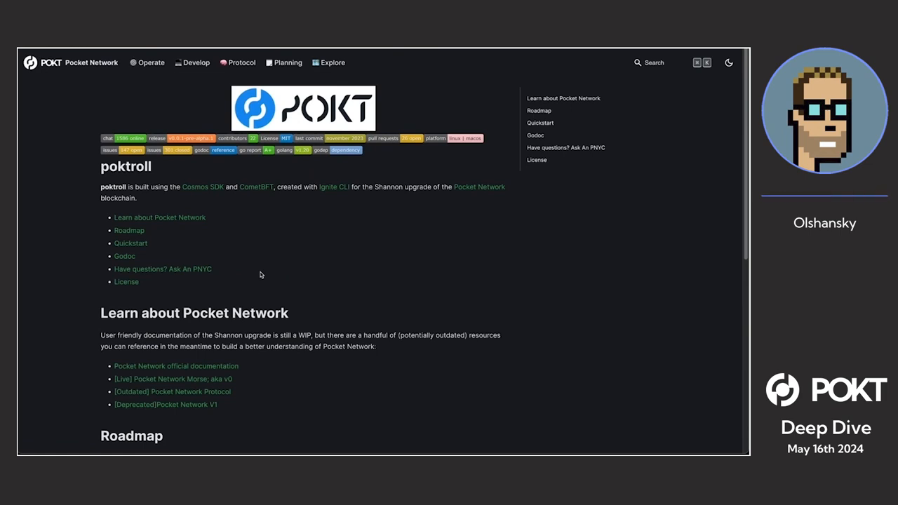
pyautogui.click(241, 61)
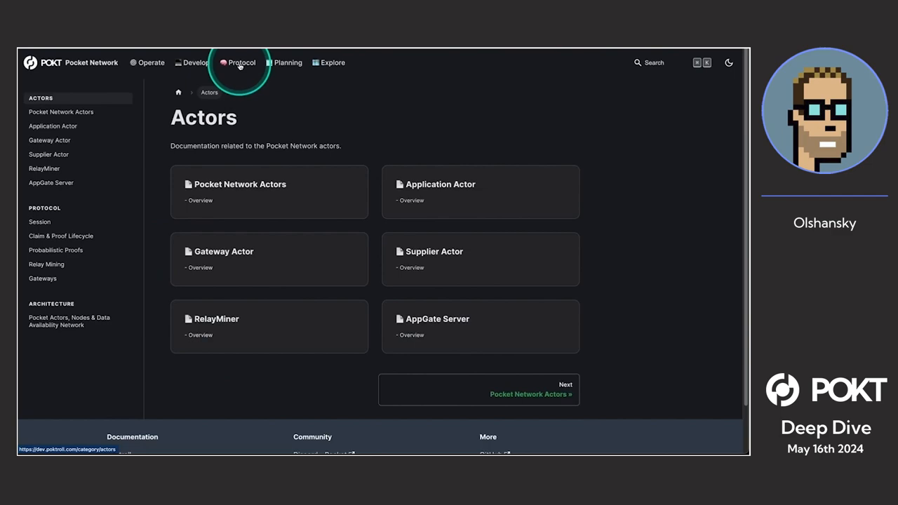
pyautogui.click(60, 236)
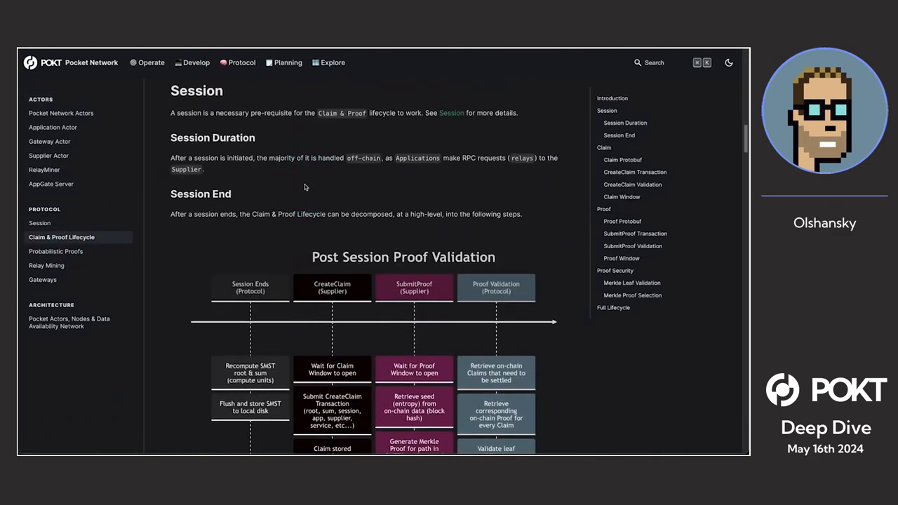
pyautogui.click(62, 112)
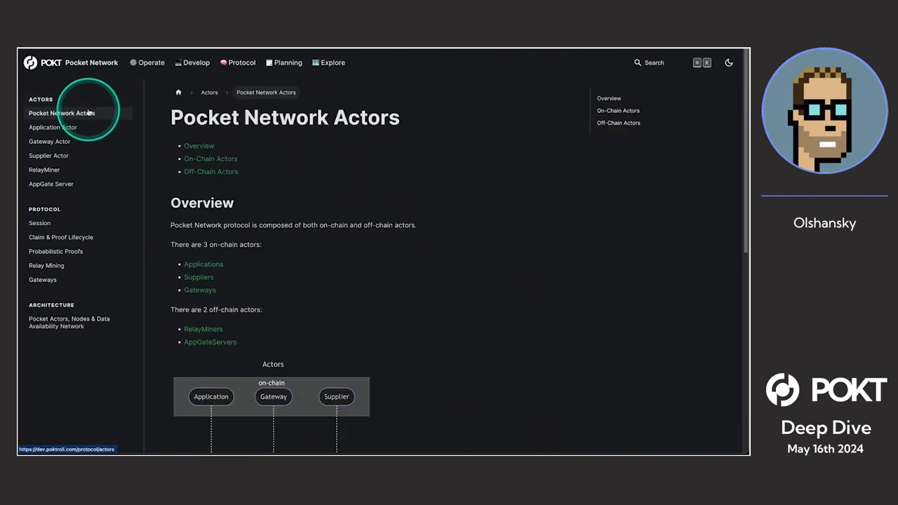
pyautogui.scroll(-3)
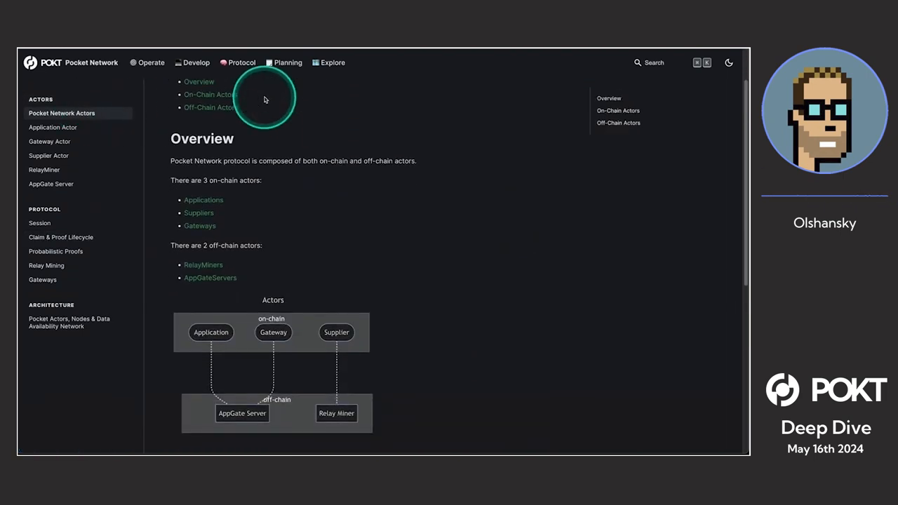
pyautogui.scroll(-3)
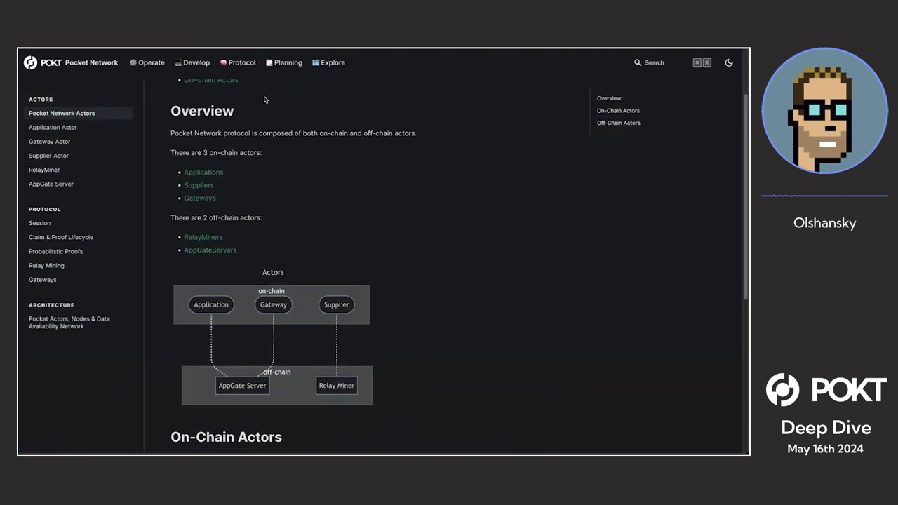
pyautogui.click(197, 61)
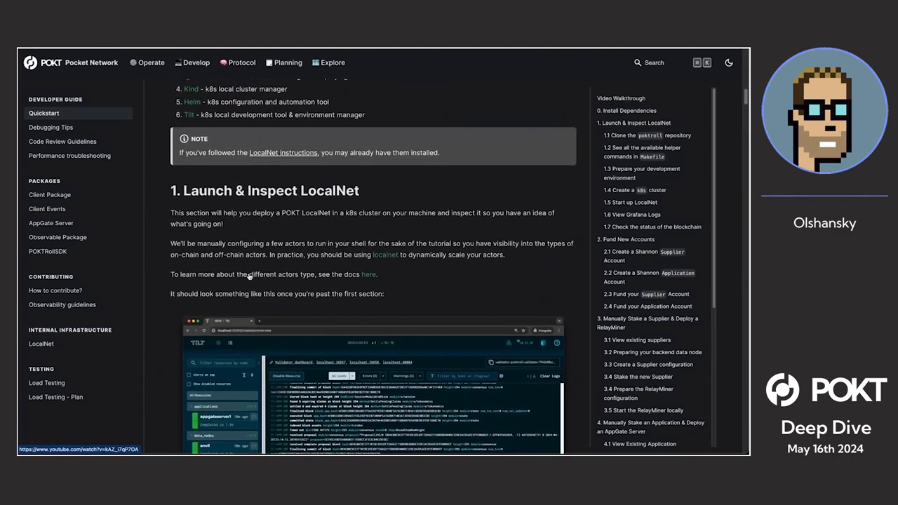
pyautogui.scroll(-3)
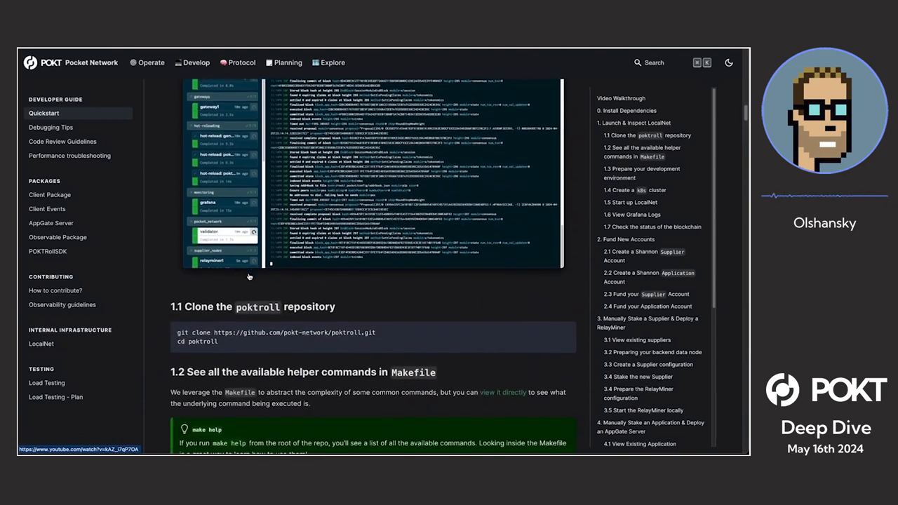
pyautogui.scroll(-3)
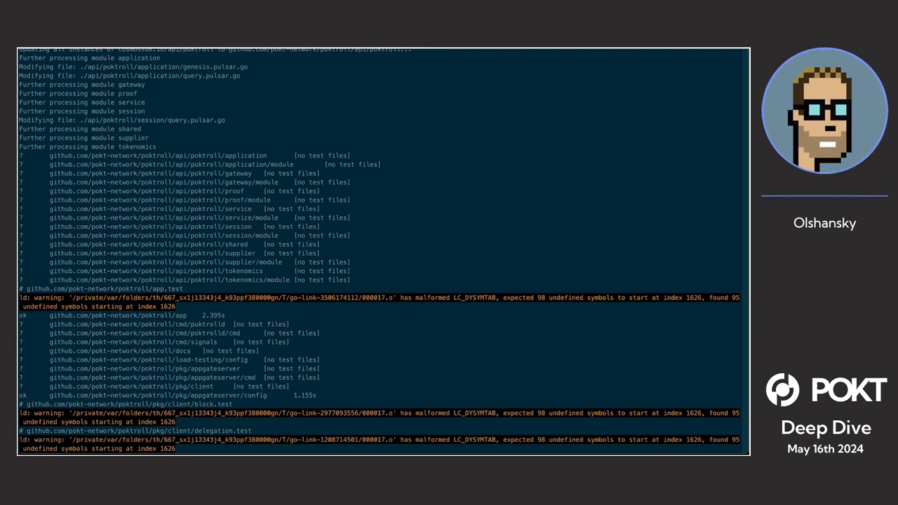
# - Scroll through the make go_test and chain initialization output listing the added faucet, validator, app and supplier accounts
pyautogui.scroll(-3)
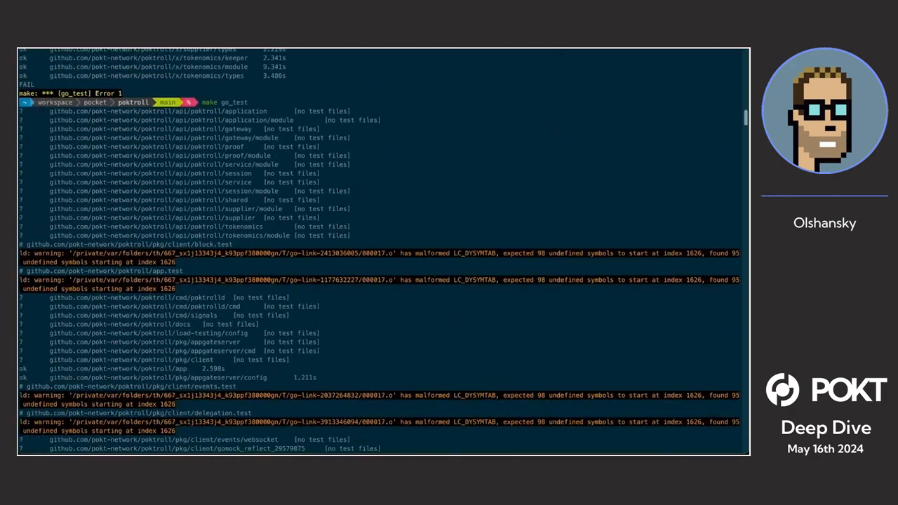
pyautogui.scroll(-3)
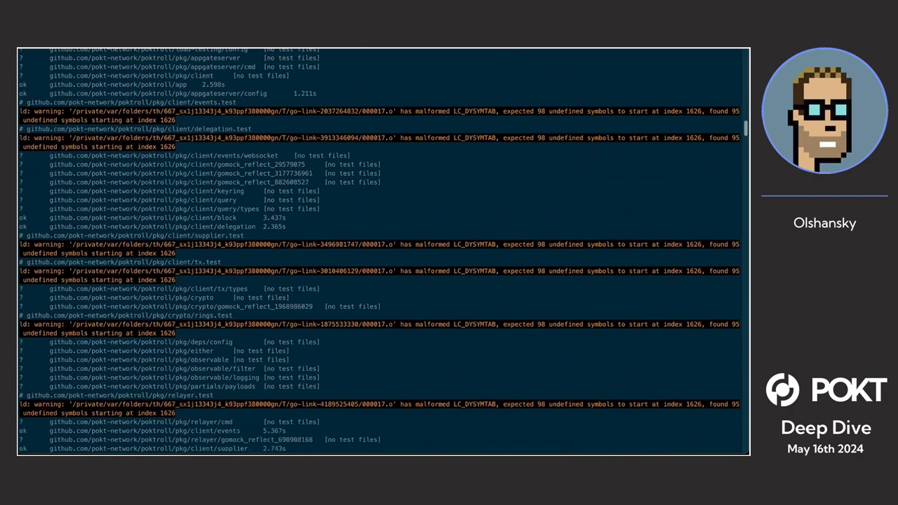
pyautogui.scroll(-3)
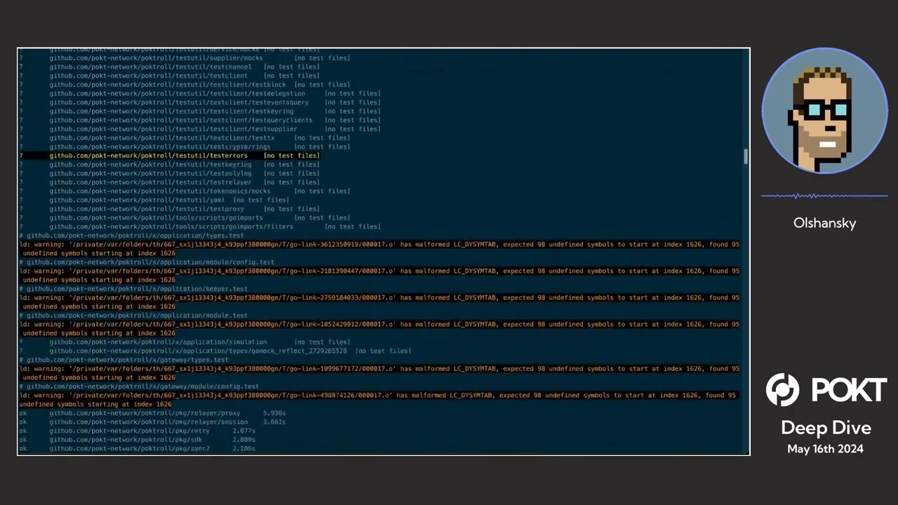
pyautogui.scroll(-3)
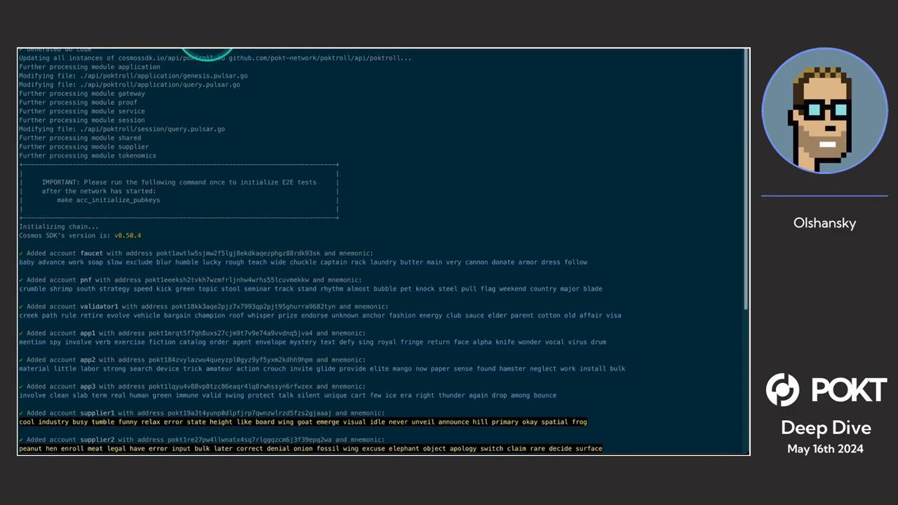
pyautogui.scroll(-3)
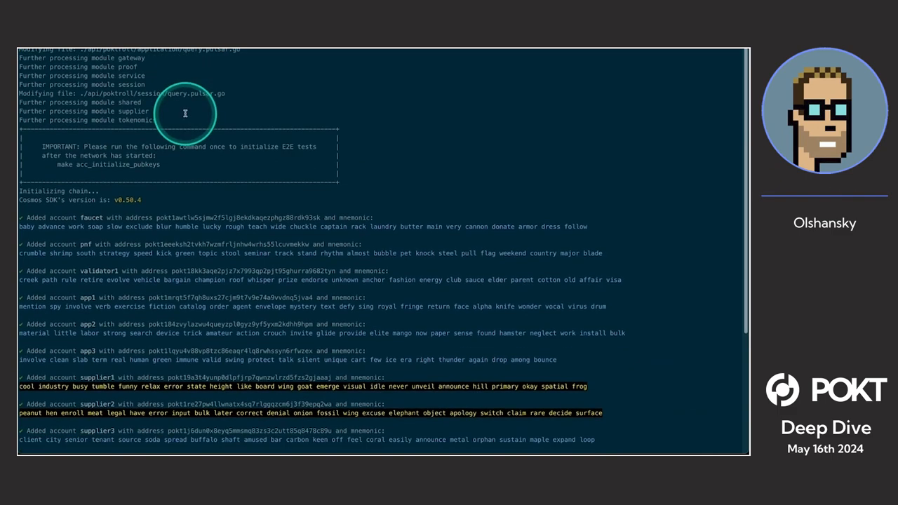
pyautogui.scroll(-3)
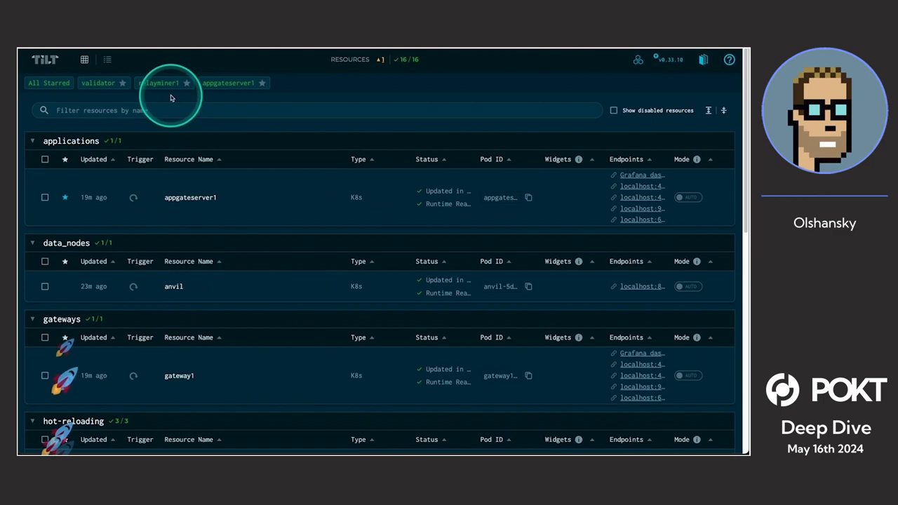
# - View the validator resource's log stream of committed blocks in Tilt
pyautogui.click(107, 59)
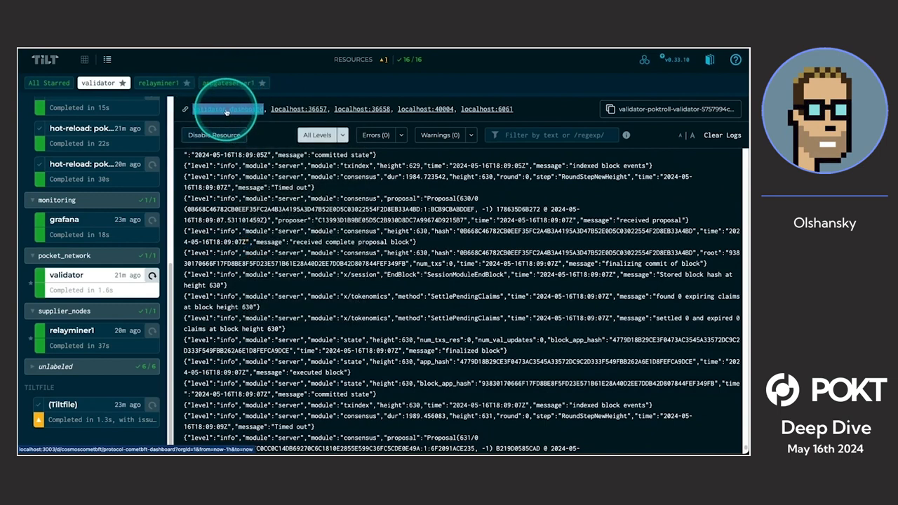
# - View the appgateserver1 resource's logs in the Tilt dashboard
pyautogui.click(224, 109)
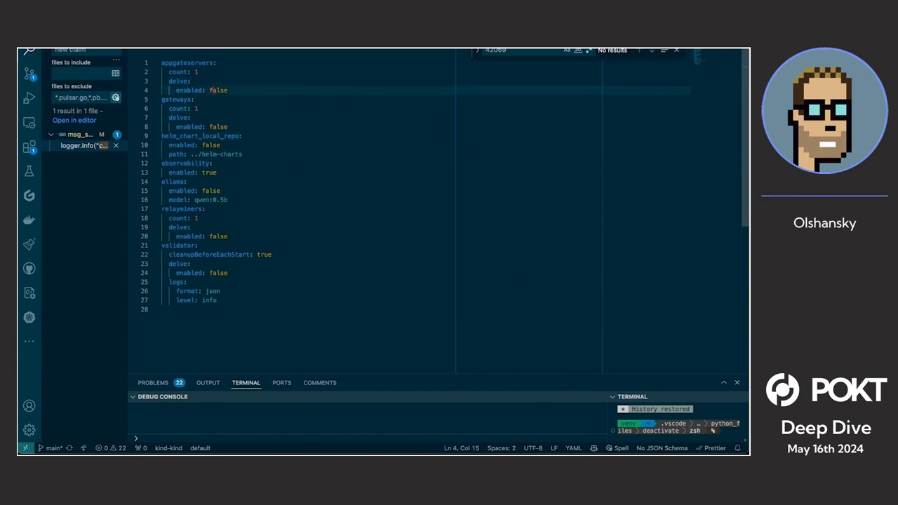
# - Set the relayminers count to 2 in localnet_config.yaml
pyautogui.click(195, 217)
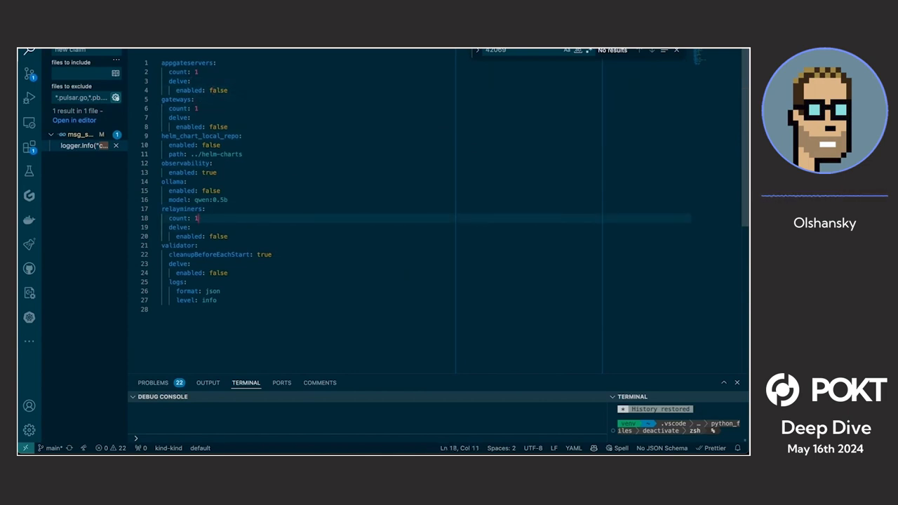
pyautogui.write('2')
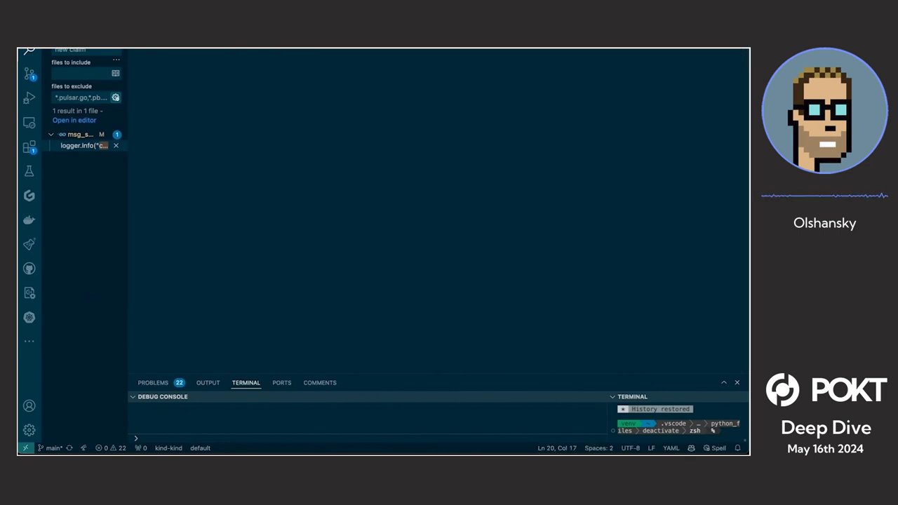
# - Review the e2e test files: send.feature, reset_params_test.go, stake_app.feature, update_params_test.go, stake_gateway.feature and update_params.feature
pyautogui.click(81, 230)
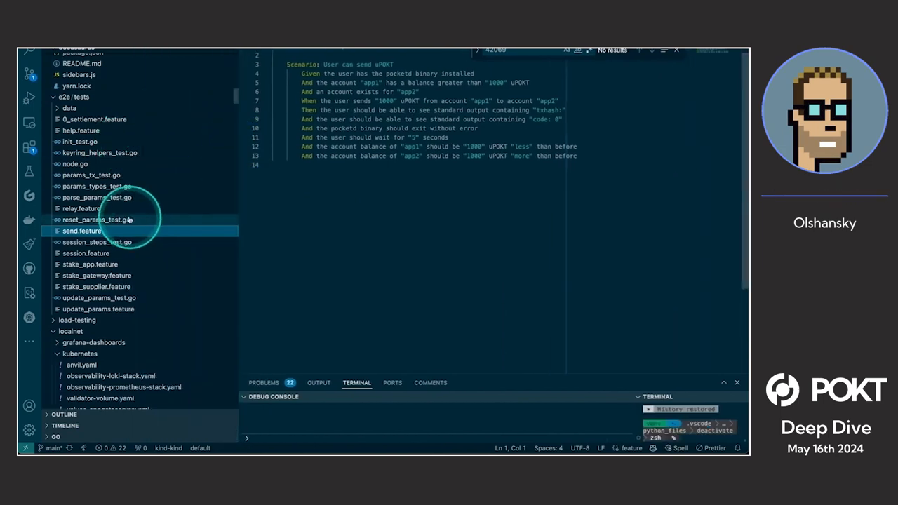
pyautogui.click(99, 219)
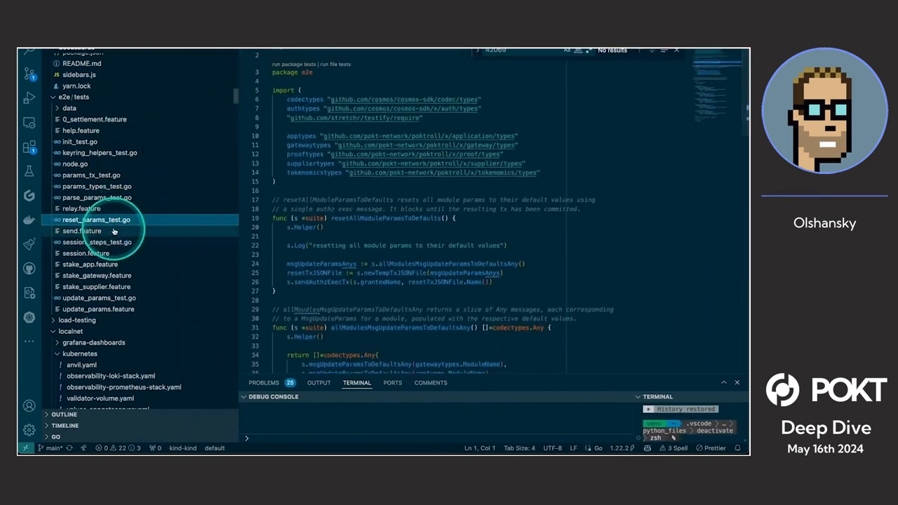
pyautogui.click(90, 264)
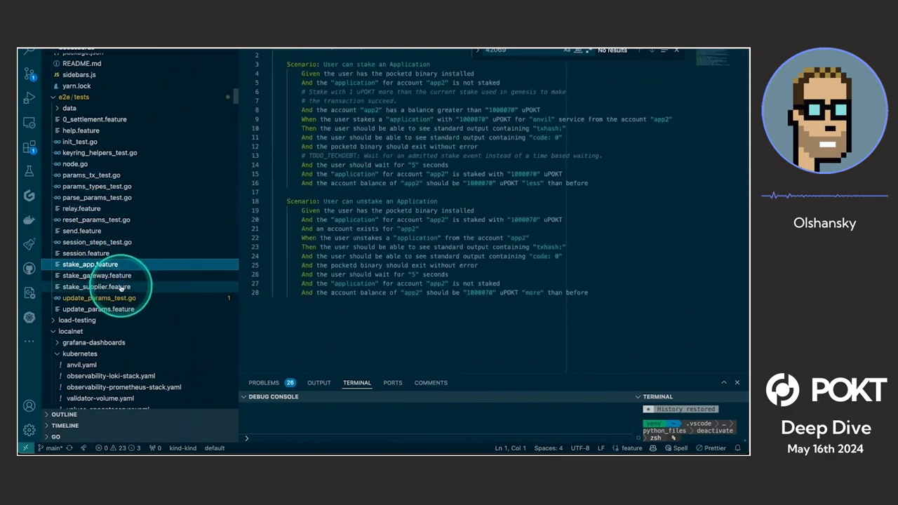
pyautogui.click(98, 298)
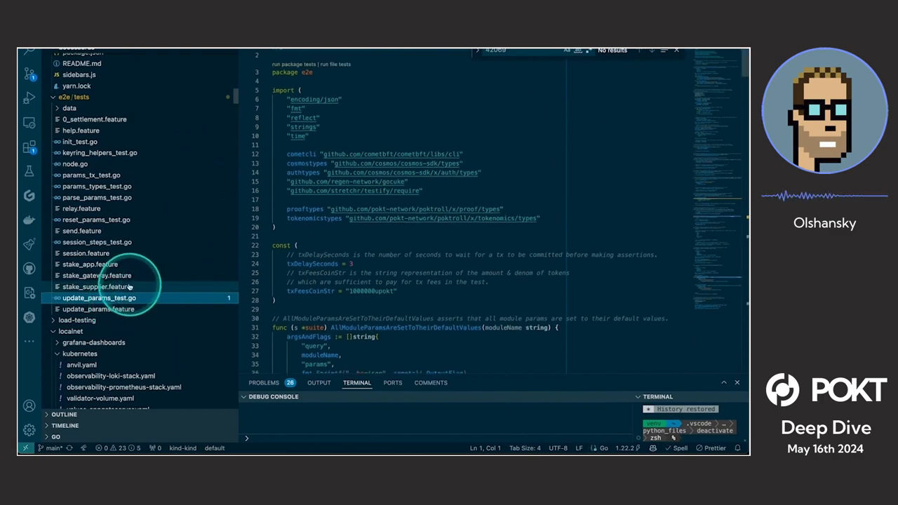
pyautogui.click(98, 275)
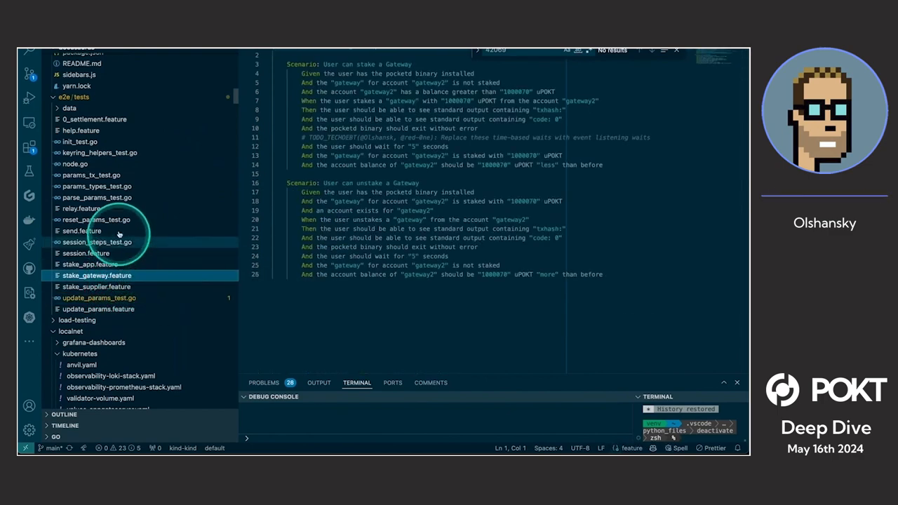
pyautogui.click(98, 309)
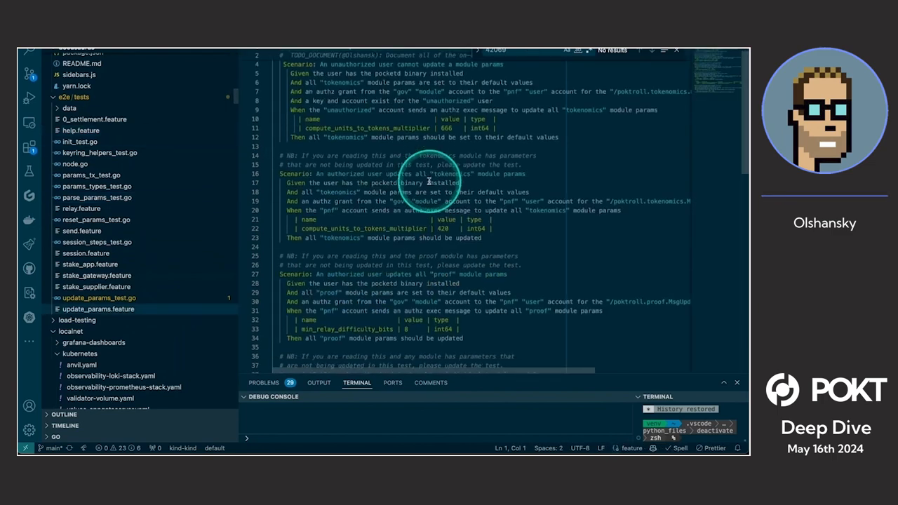
pyautogui.scroll(-3)
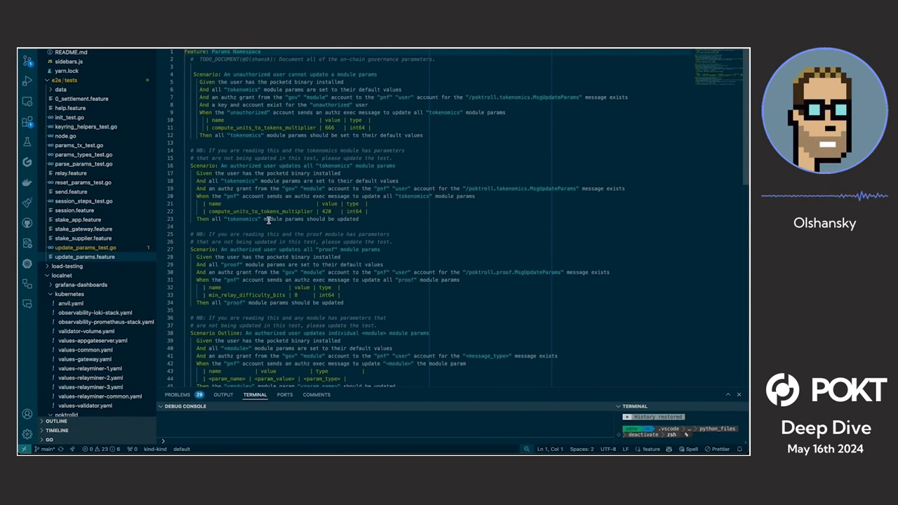
# - Return to the quickstart guide and scroll to its LocalNet launch section
pyautogui.click(202, 82)
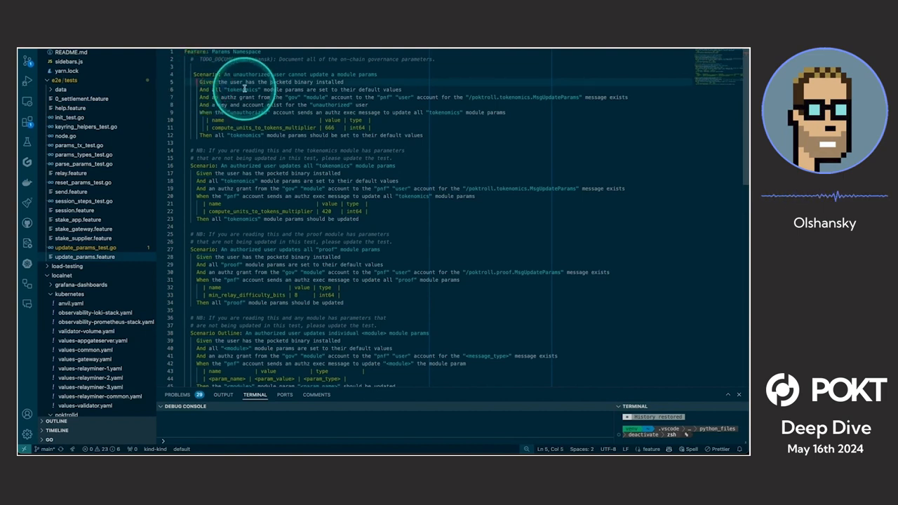
pyautogui.click(266, 97)
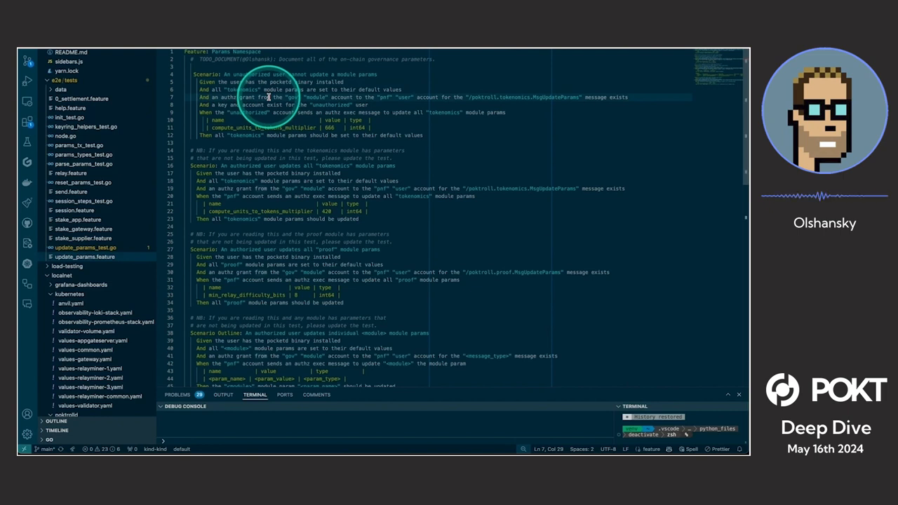
pyautogui.scroll(-3)
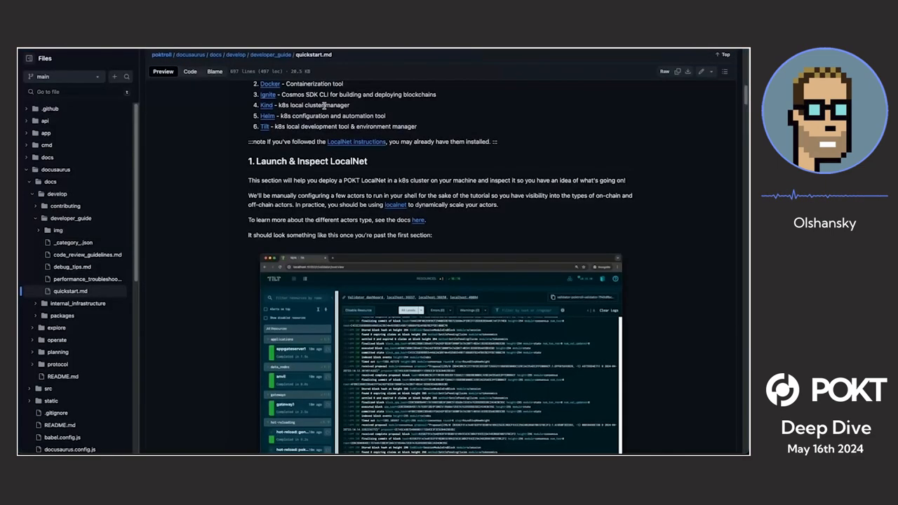
# - Scroll quickstart.md on GitHub to the Launch & Inspect LocalNet section
pyautogui.scroll(-3)
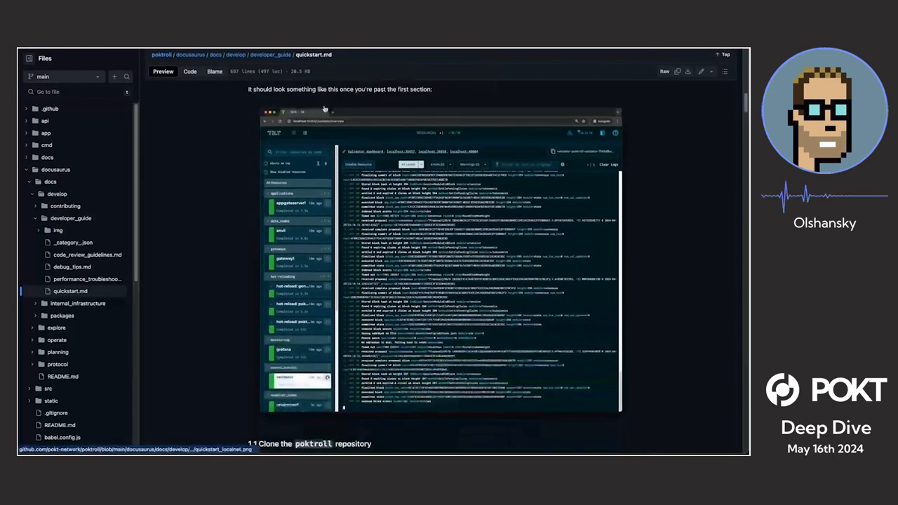
pyautogui.scroll(-3)
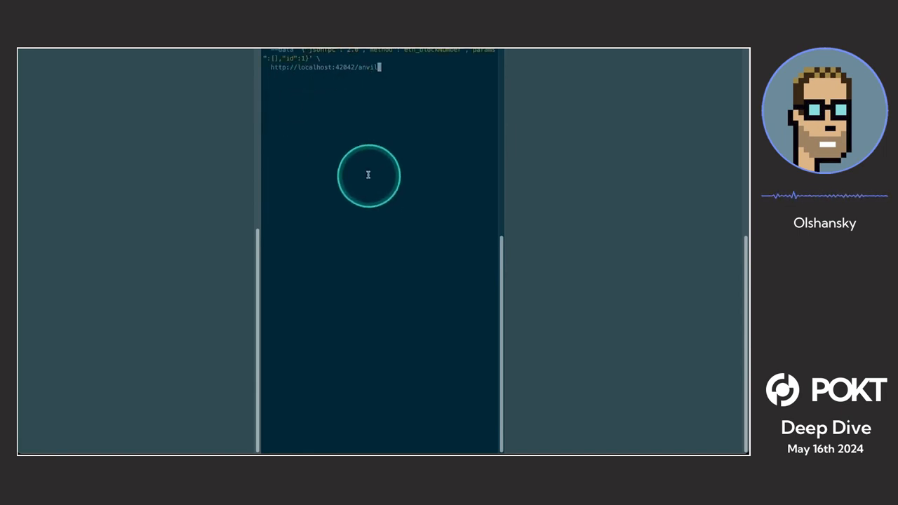
pyautogui.moveTo(345, 126)
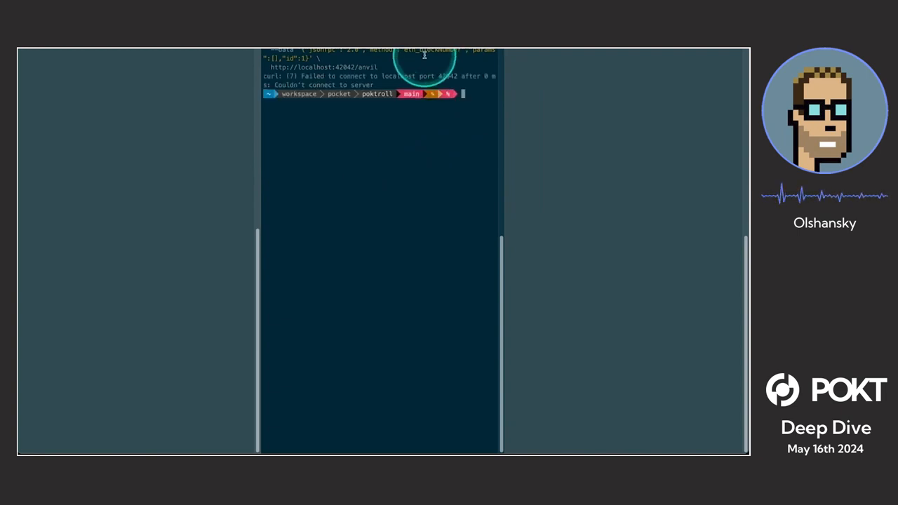
# - Run the eth_blockNumber curl relay against localhost:42042/anvil, which fails to connect
pyautogui.press('Return')
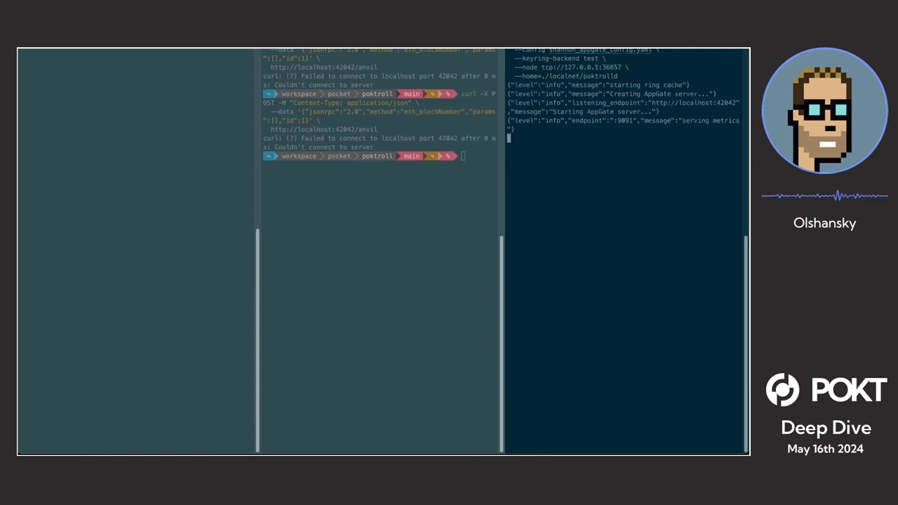
# - Start the AppGate server in a second pane and rerun the curl relay, which now returns relayminer errors
pyautogui.click(566, 122)
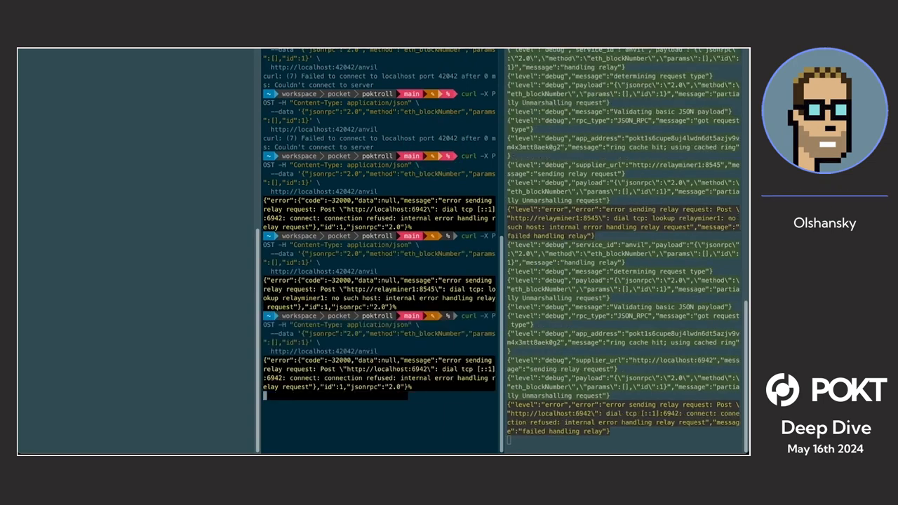
pyautogui.scroll(-3)
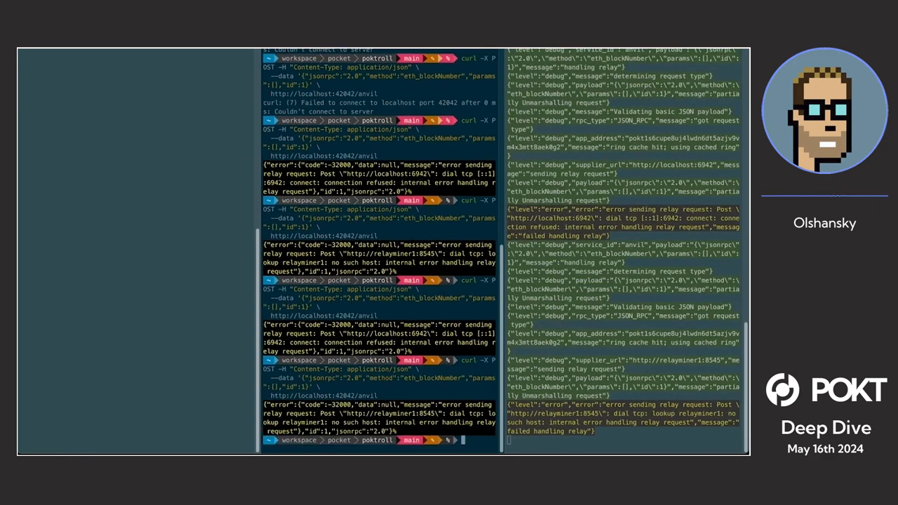
pyautogui.scroll(-3)
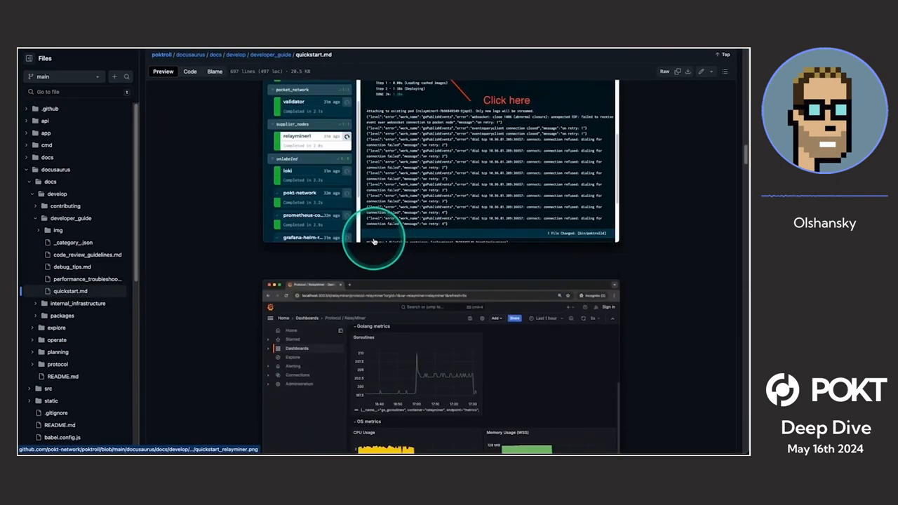
# - Scroll quickstart.md to section 3.3 Create a Supplier configuration and Stake the new Supplier
pyautogui.scroll(-3)
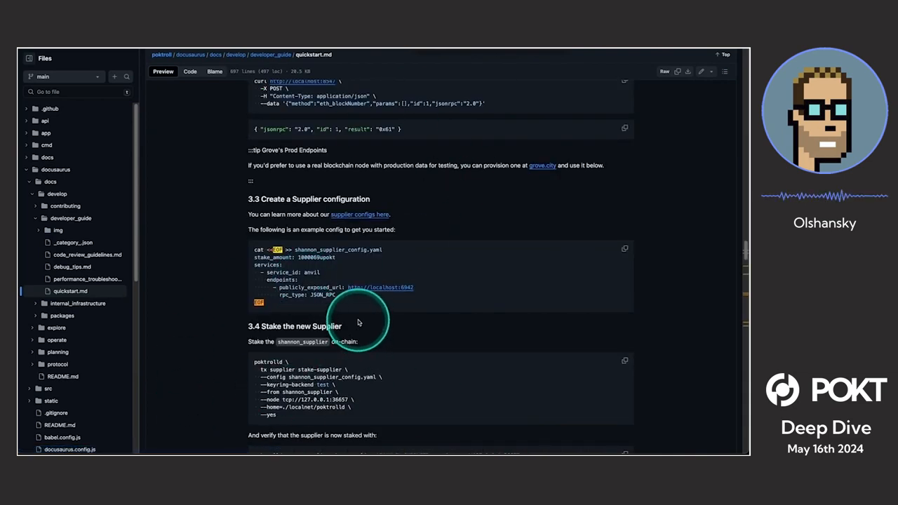
pyautogui.scroll(-3)
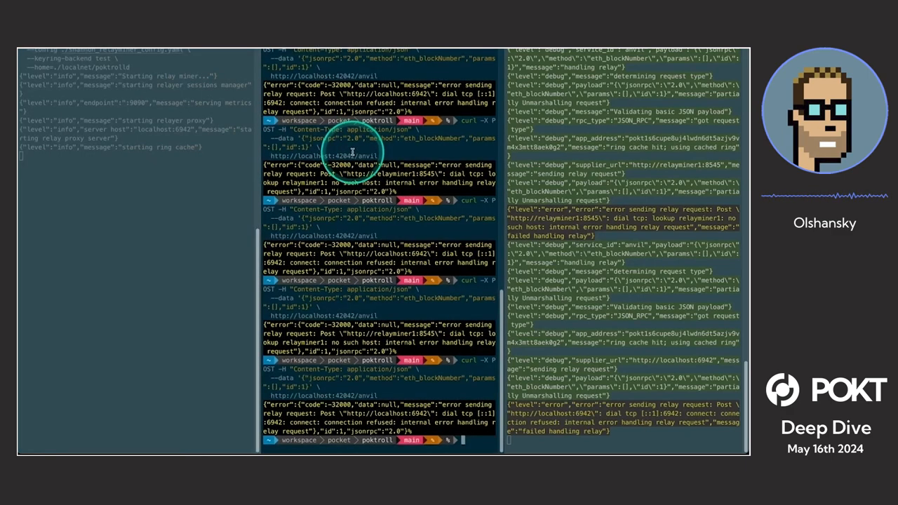
# - Scroll the quickstart past the relay miner and curl relay steps to the Grafana logs section
pyautogui.scroll(-3)
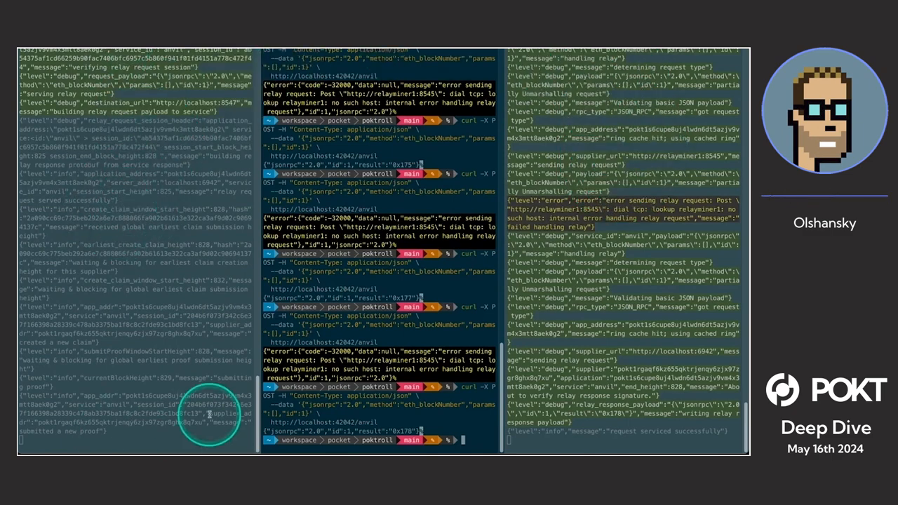
pyautogui.scroll(-3)
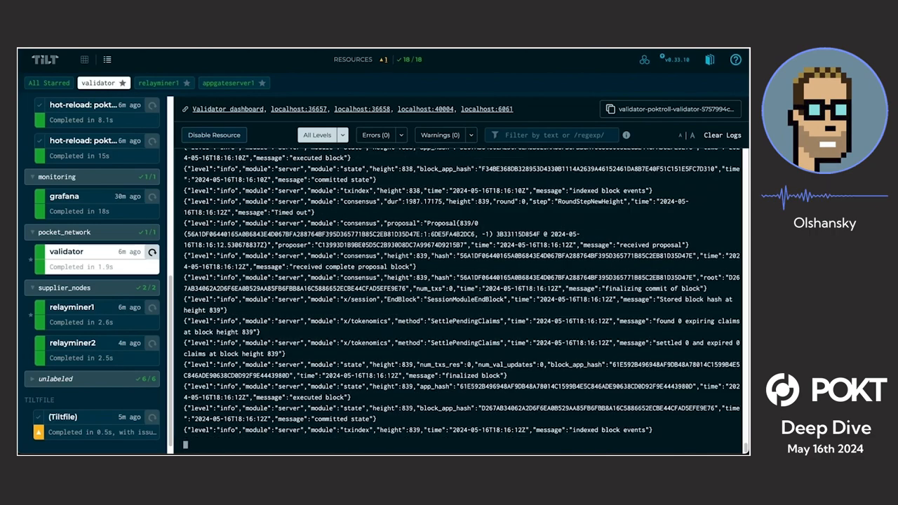
pyautogui.scroll(-3)
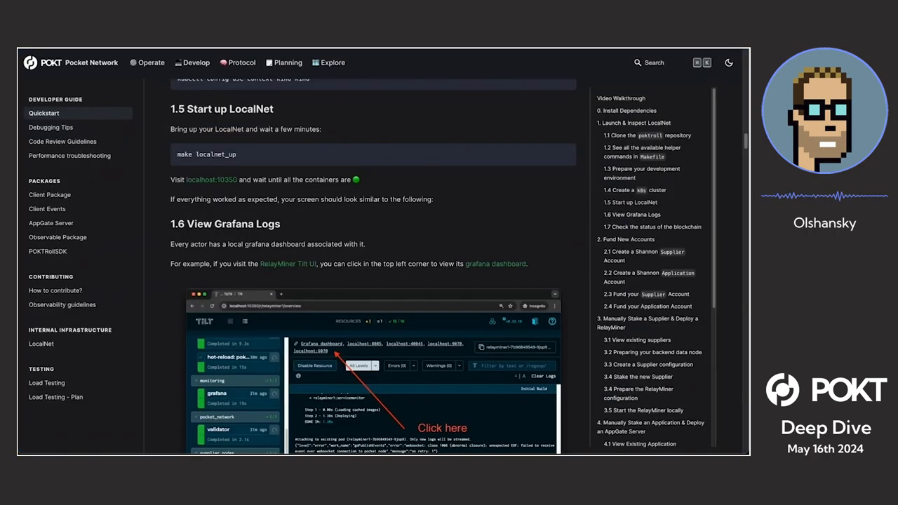
# - Scroll to section 5.2 What just happened? showing the relay sequence diagram and claim/proof flow
pyautogui.scroll(-3)
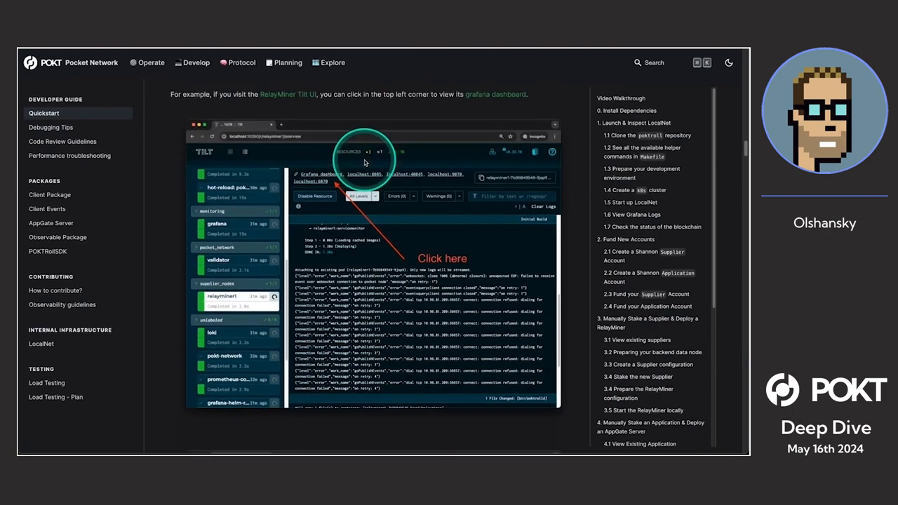
pyautogui.scroll(-3)
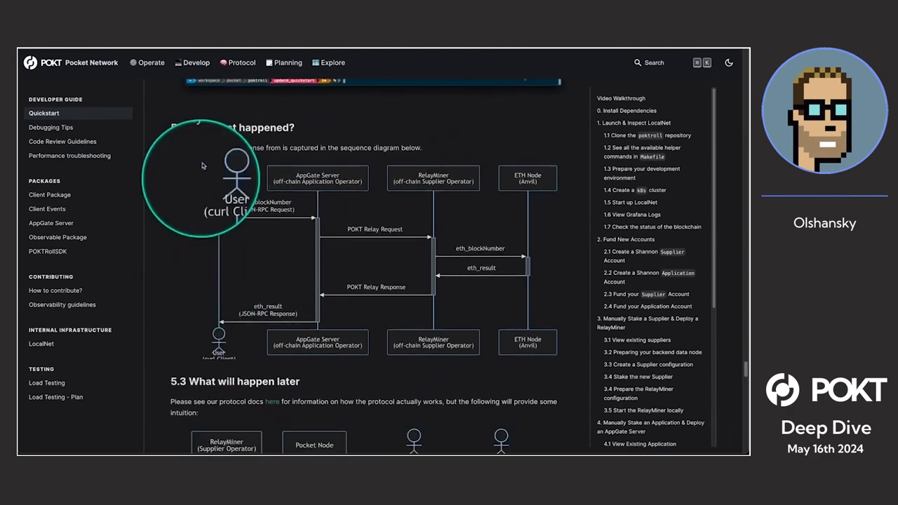
pyautogui.scroll(-3)
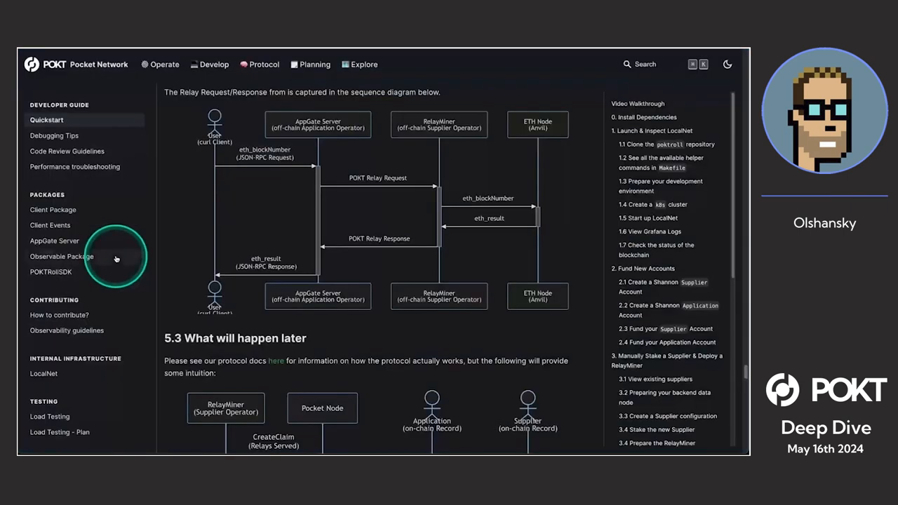
pyautogui.scroll(-3)
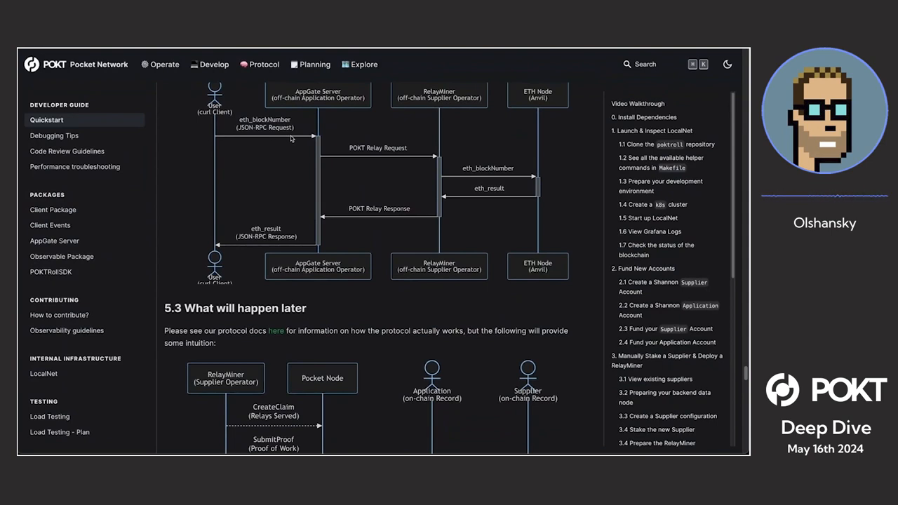
pyautogui.scroll(-3)
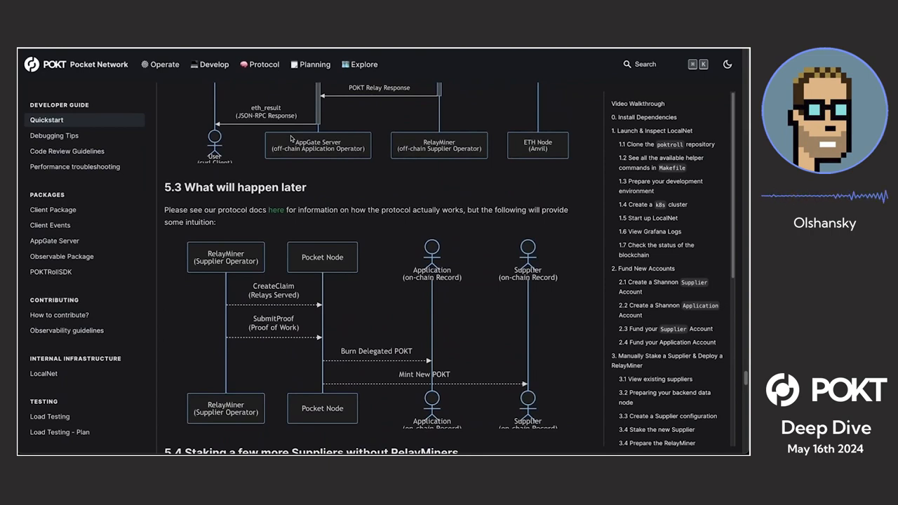
pyautogui.scroll(-3)
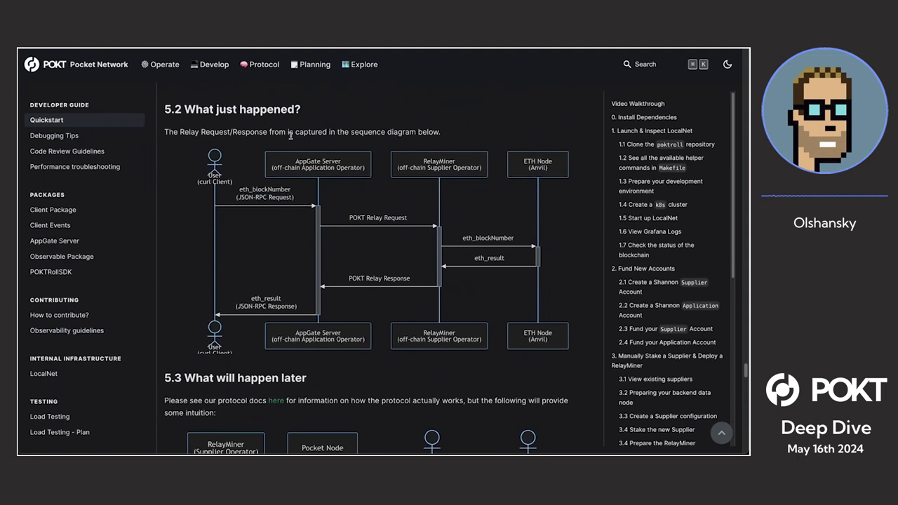
pyautogui.click(362, 271)
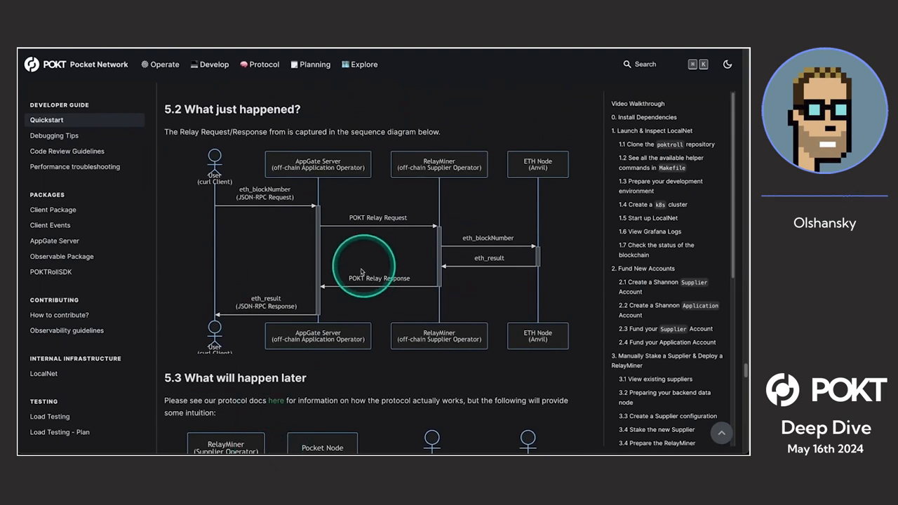